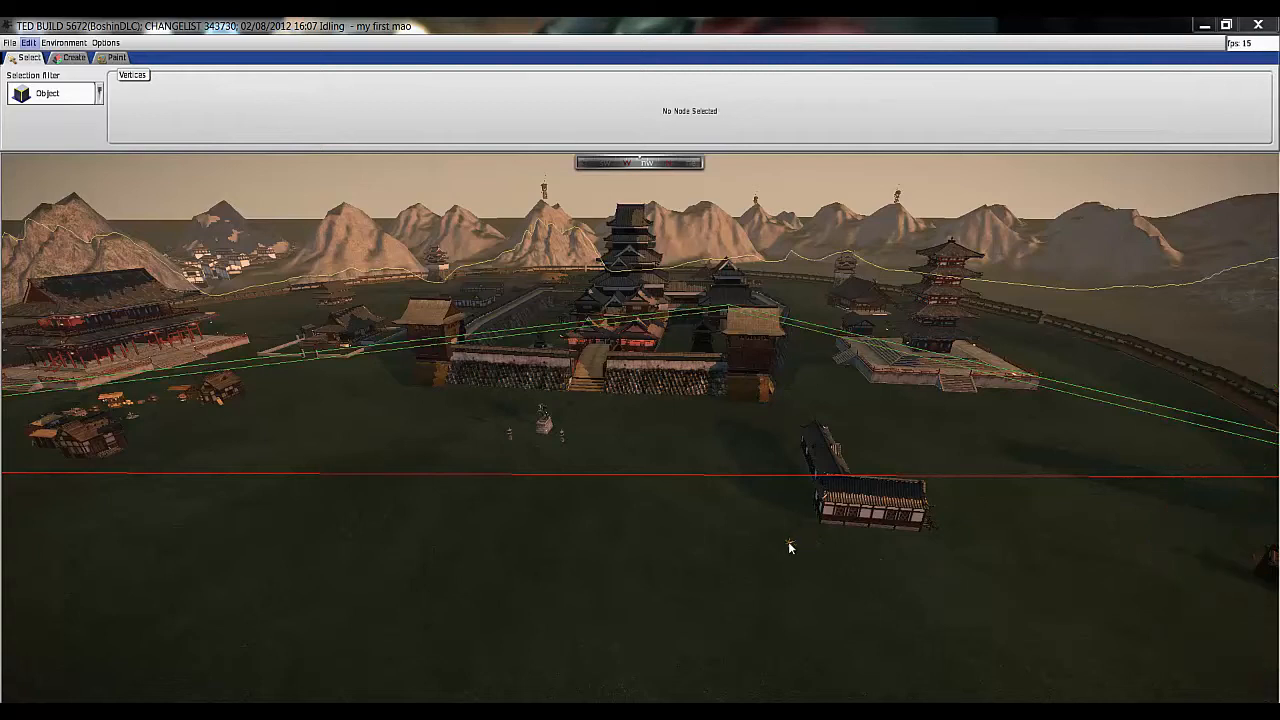
mouse_move(760, 512)
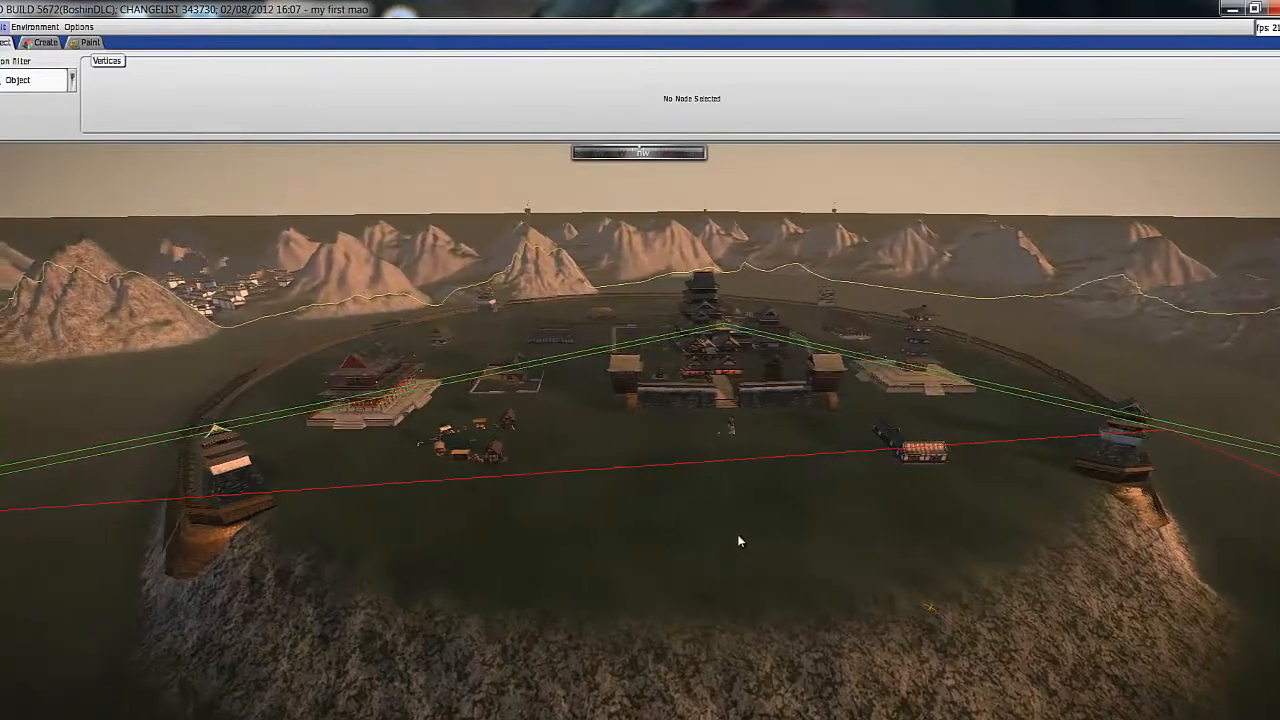
Switch to height painting and list the available mountain brush shapes
click(90, 42)
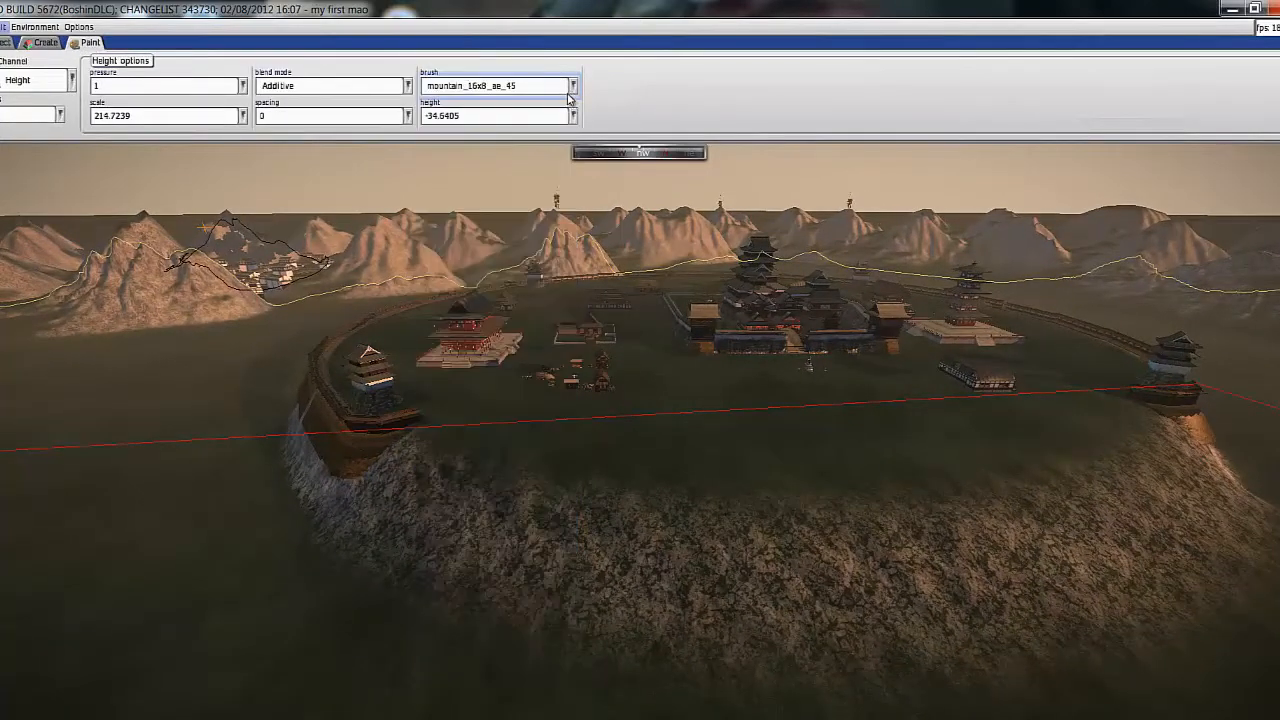
click(572, 84)
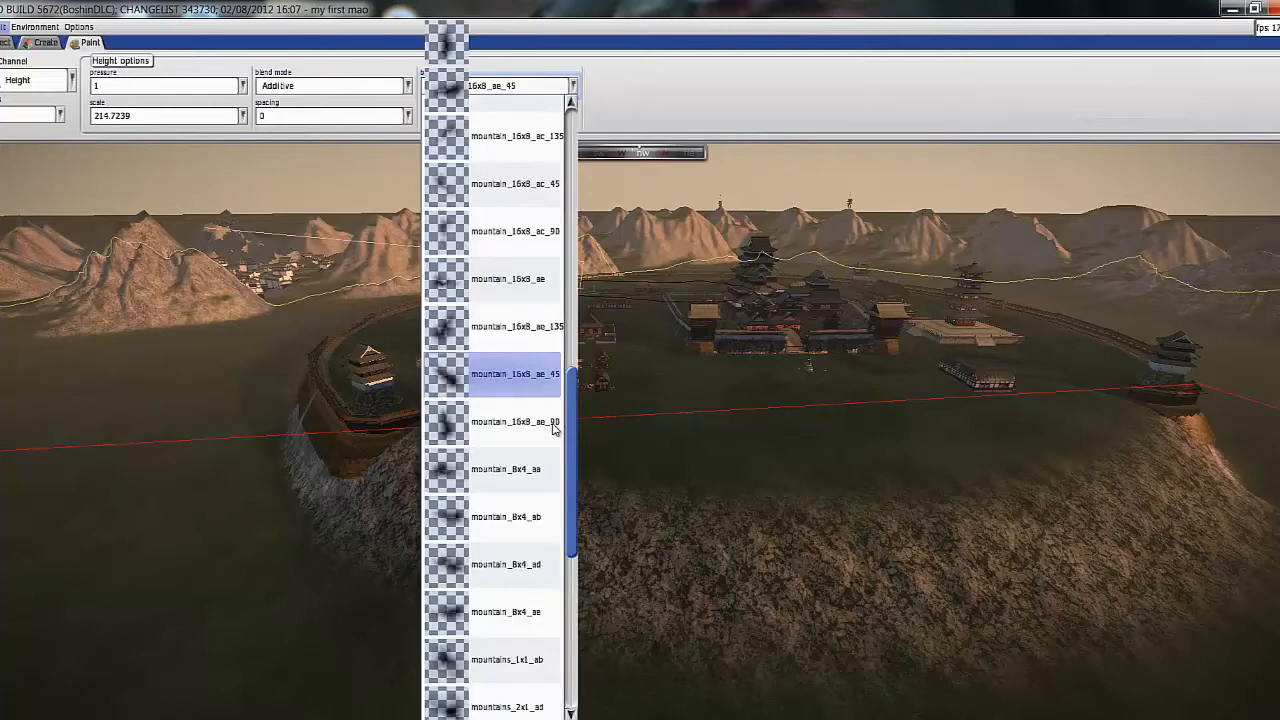